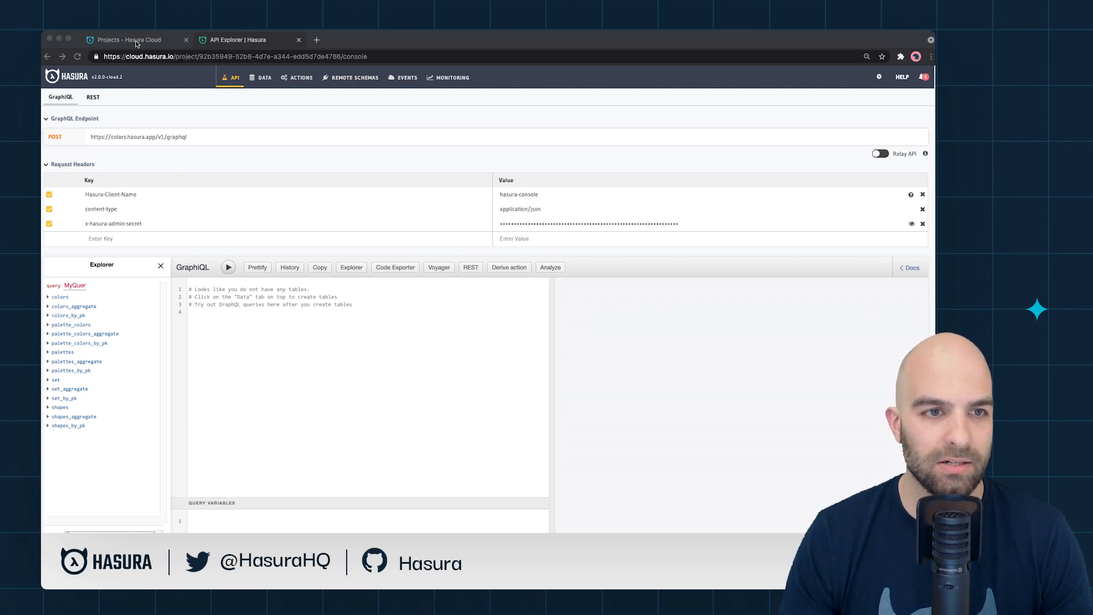
Step: Return to the Projects list and open the colors project's settings page
{"action": "left_click", "coordinate": [132, 40]}
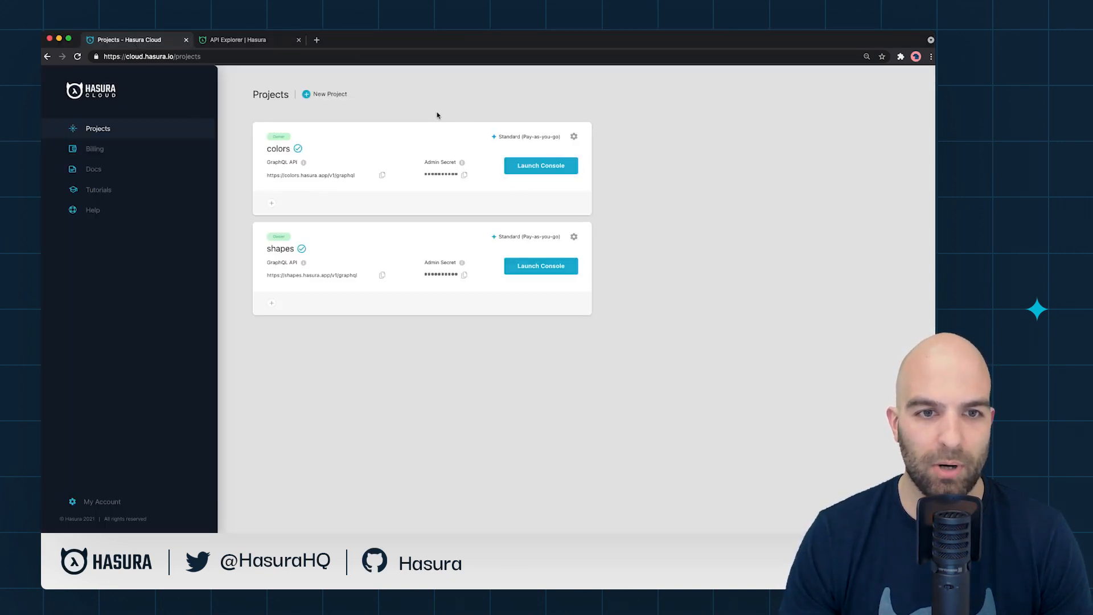
{"action": "mouse_move", "coordinate": [578, 117]}
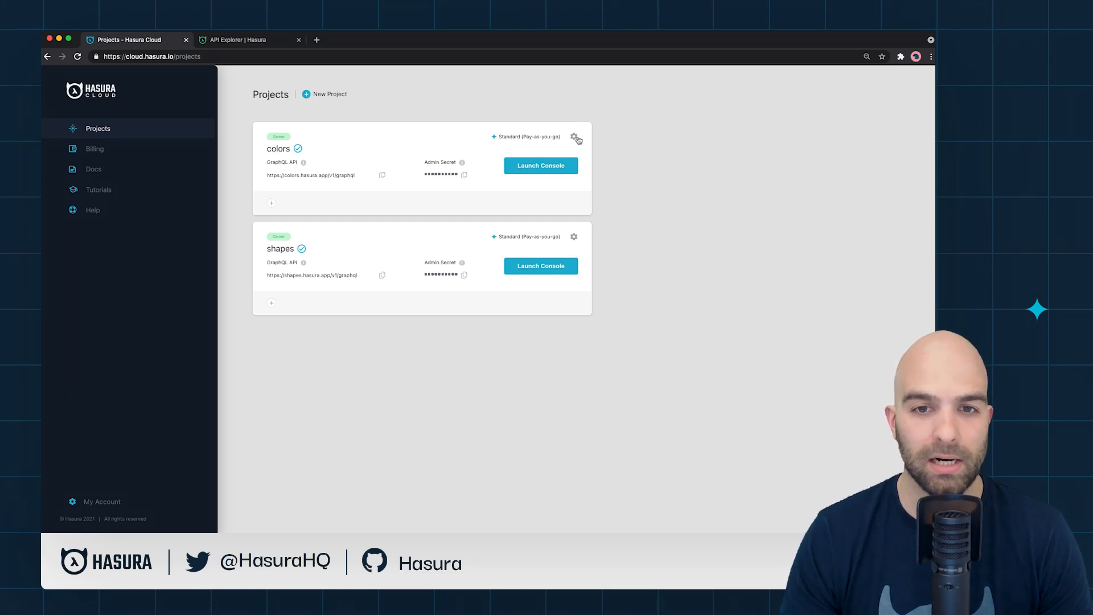
{"action": "left_click", "coordinate": [574, 137]}
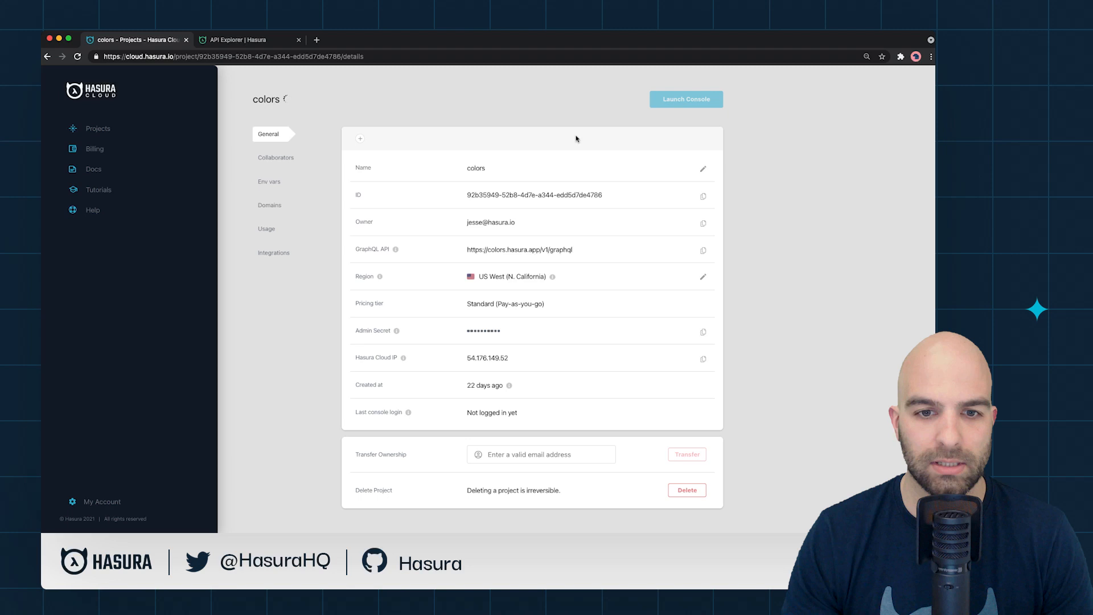
Step: Start connecting the Datadog integration for colors with the Europe region selected
{"action": "left_click", "coordinate": [273, 252]}
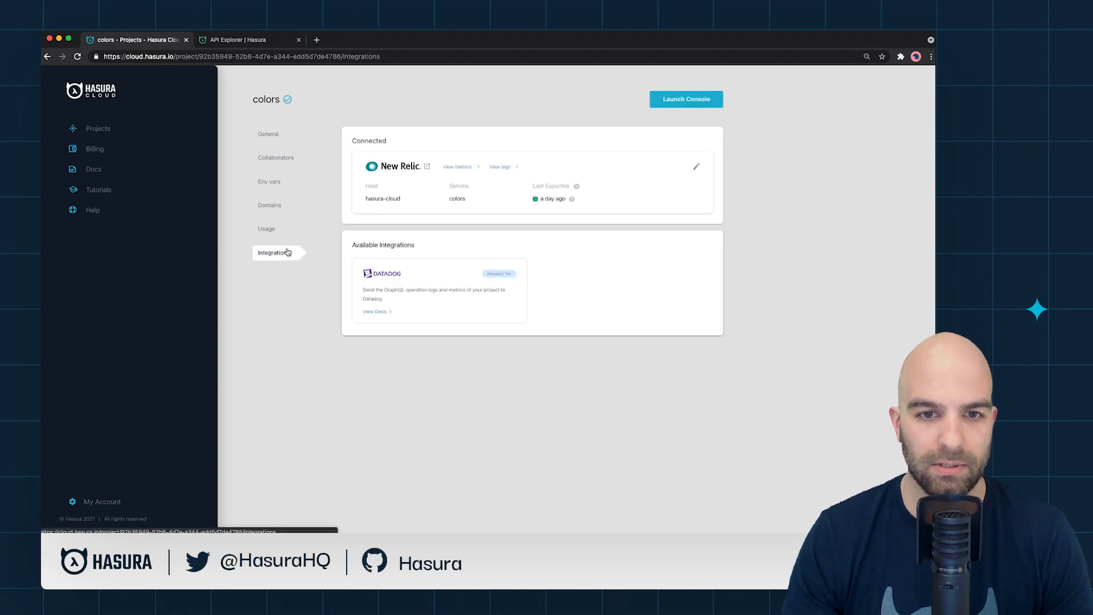
{"action": "mouse_move", "coordinate": [442, 282]}
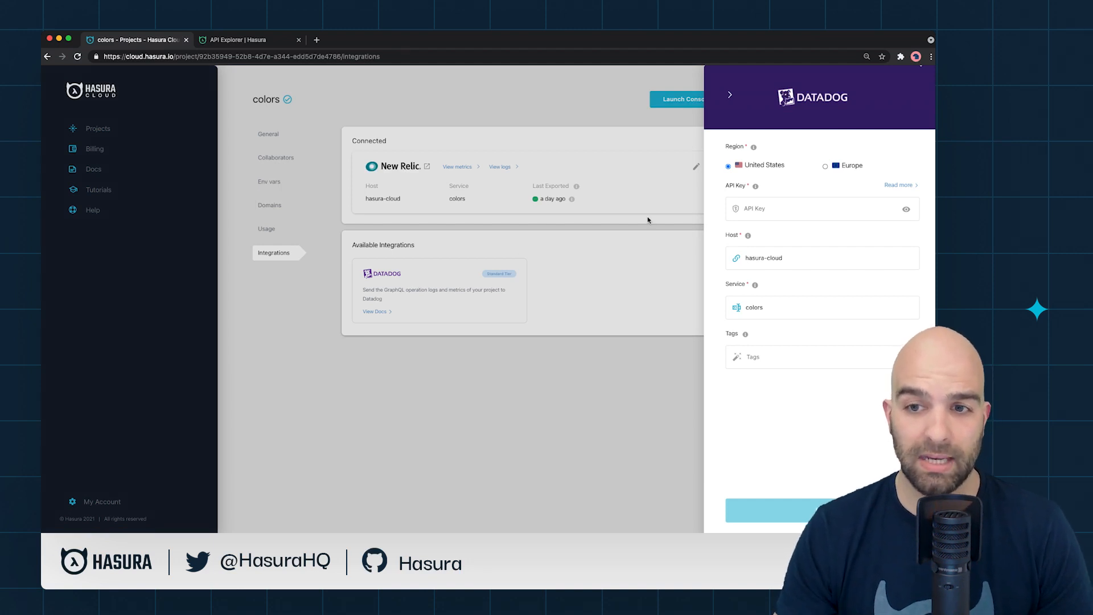
{"action": "left_click", "coordinate": [826, 165]}
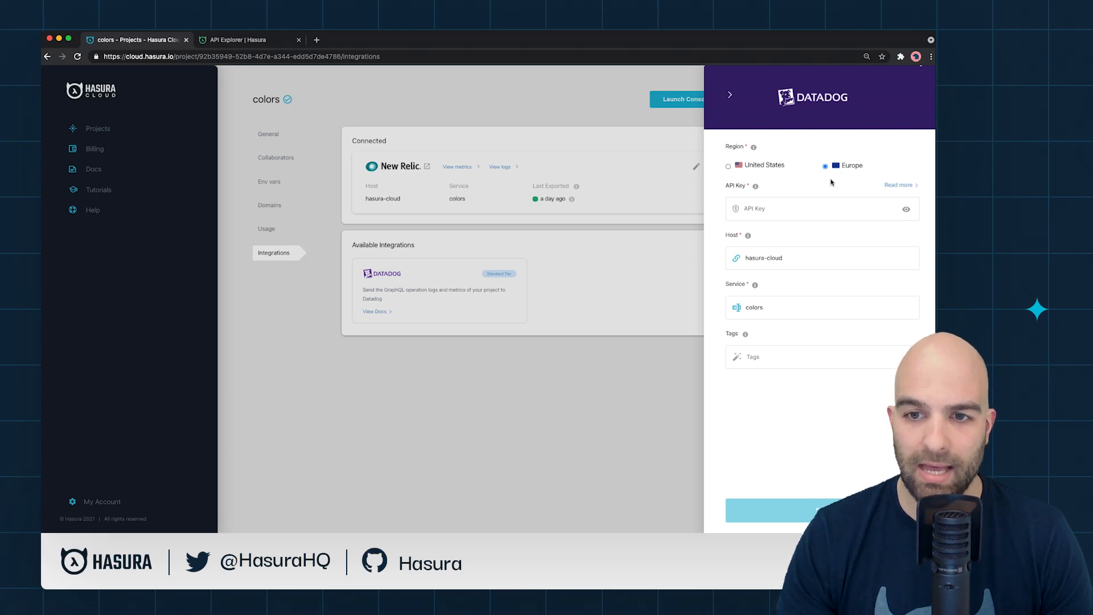
{"action": "mouse_move", "coordinate": [900, 185]}
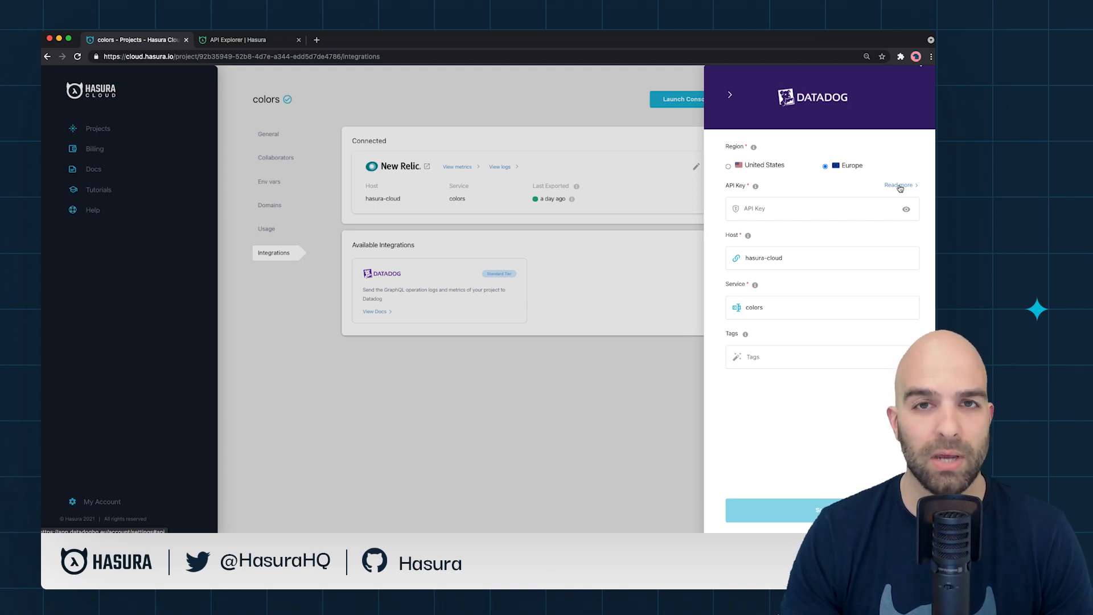
Step: In Datadog's API settings, create a new API key named 'Hasura Colors' and return to the integration form
{"action": "left_click", "coordinate": [899, 186]}
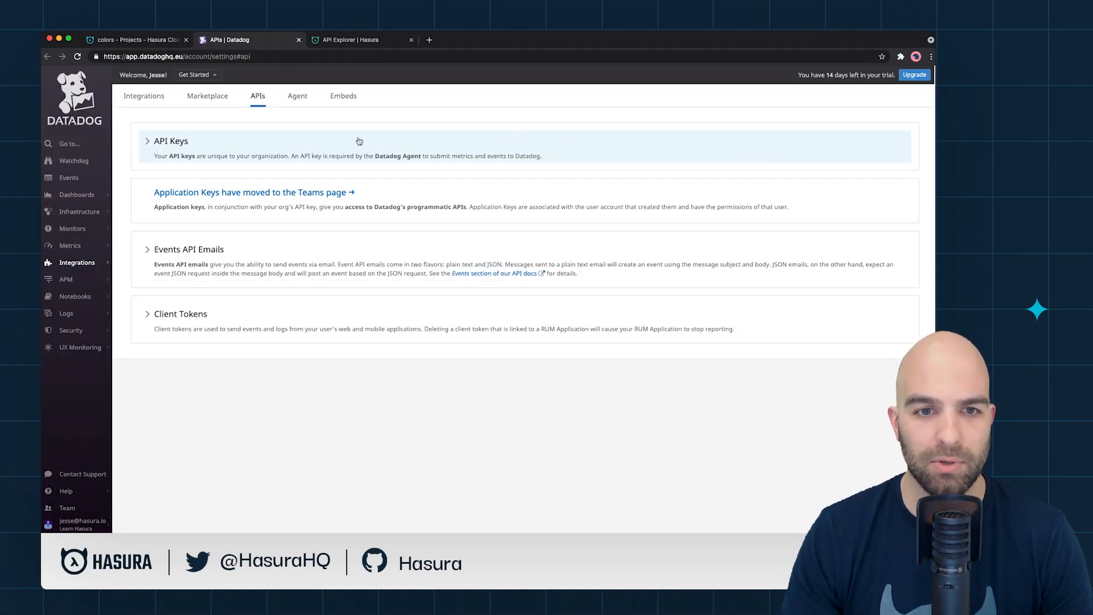
{"action": "left_click", "coordinate": [170, 142]}
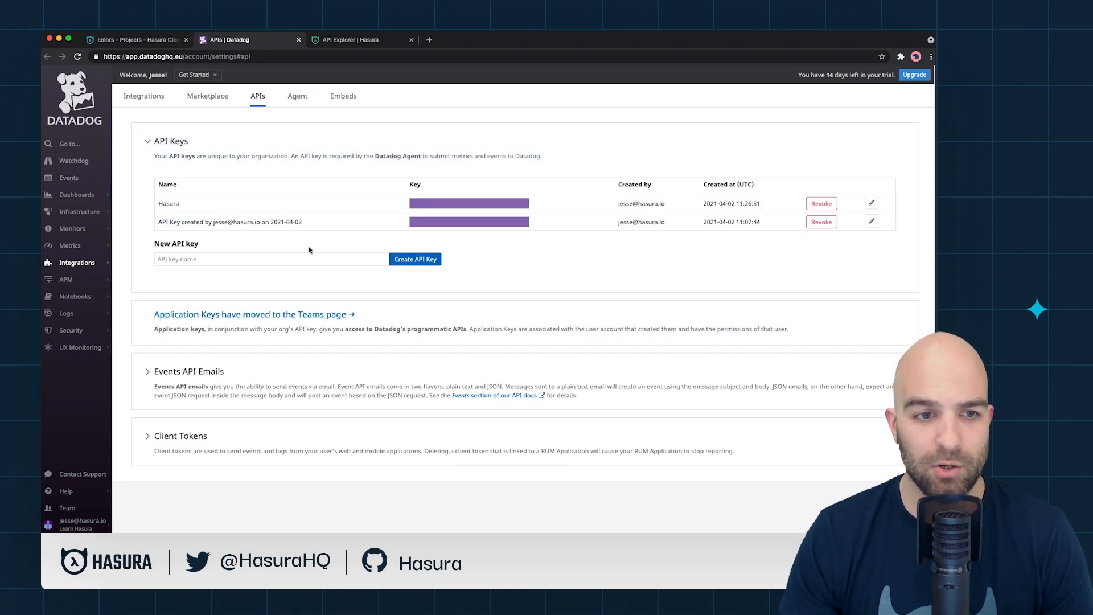
{"action": "left_click", "coordinate": [271, 259]}
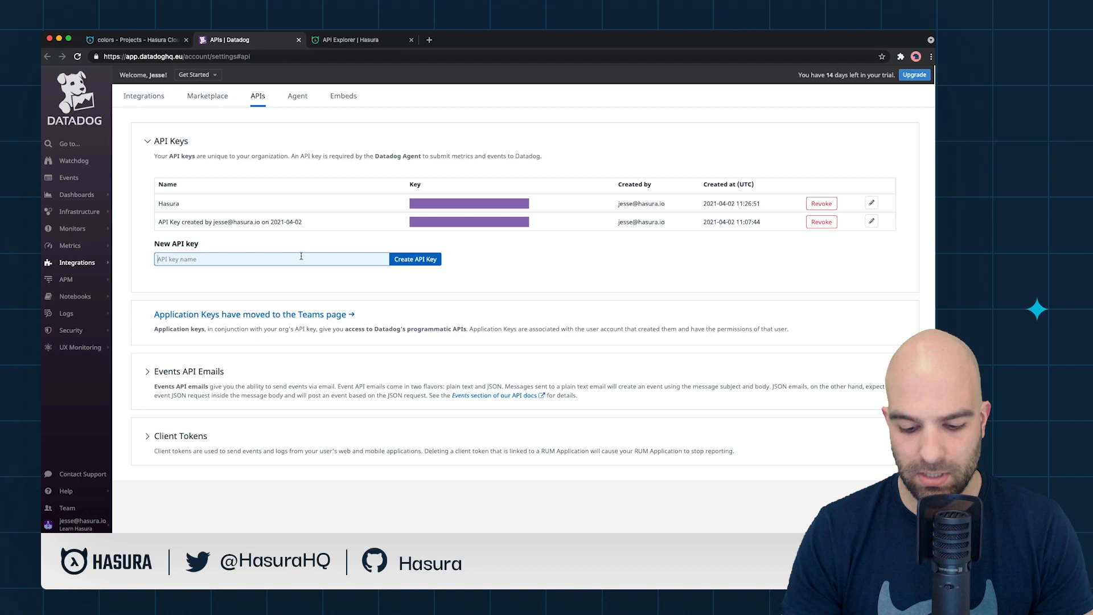
{"action": "type", "text": "Hasura Colors"}
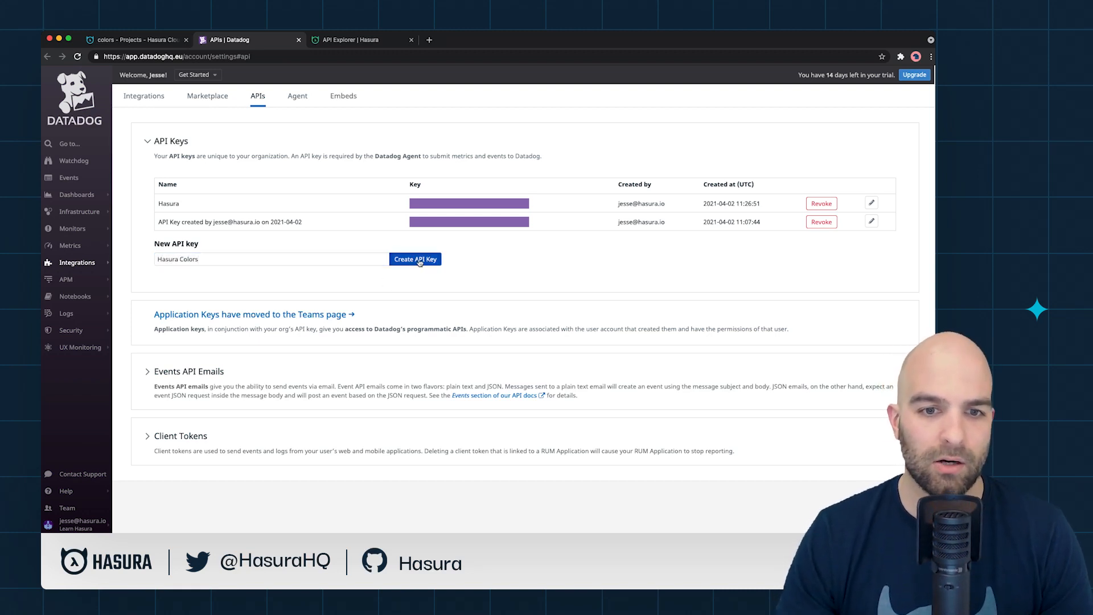
{"action": "left_click", "coordinate": [415, 258]}
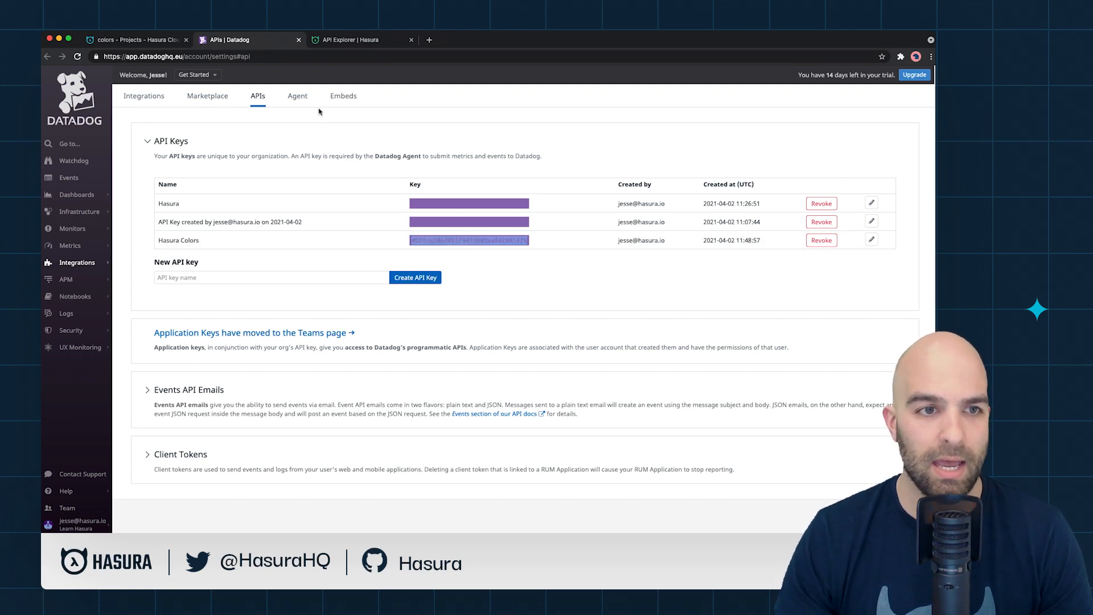
{"action": "left_click", "coordinate": [135, 39]}
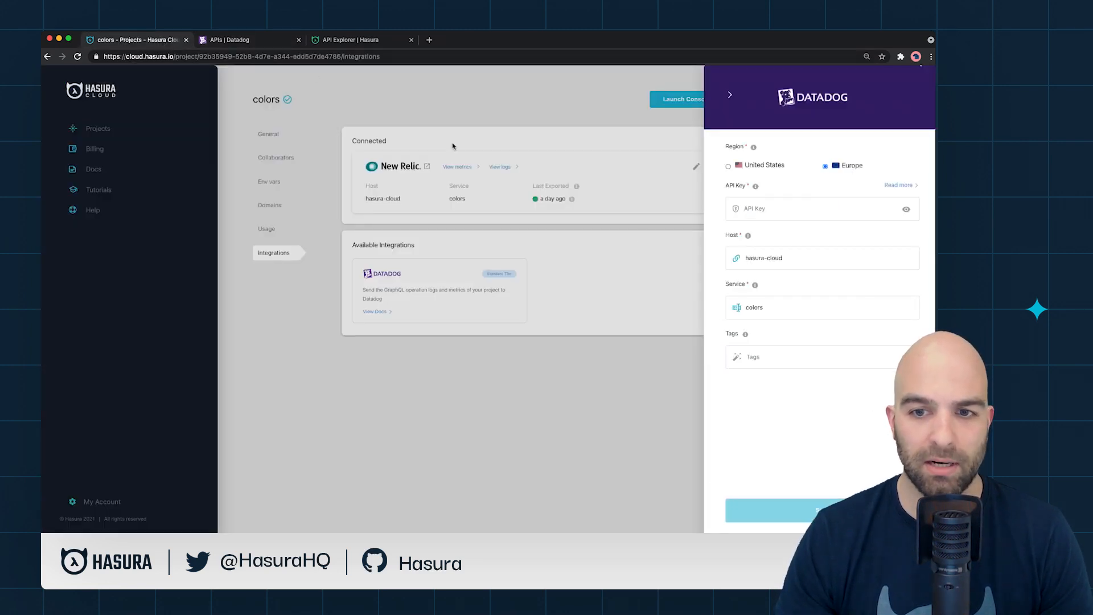
Step: Save the Datadog API key so Datadog shows as connected, then return to the API explorer
{"action": "left_click", "coordinate": [802, 209]}
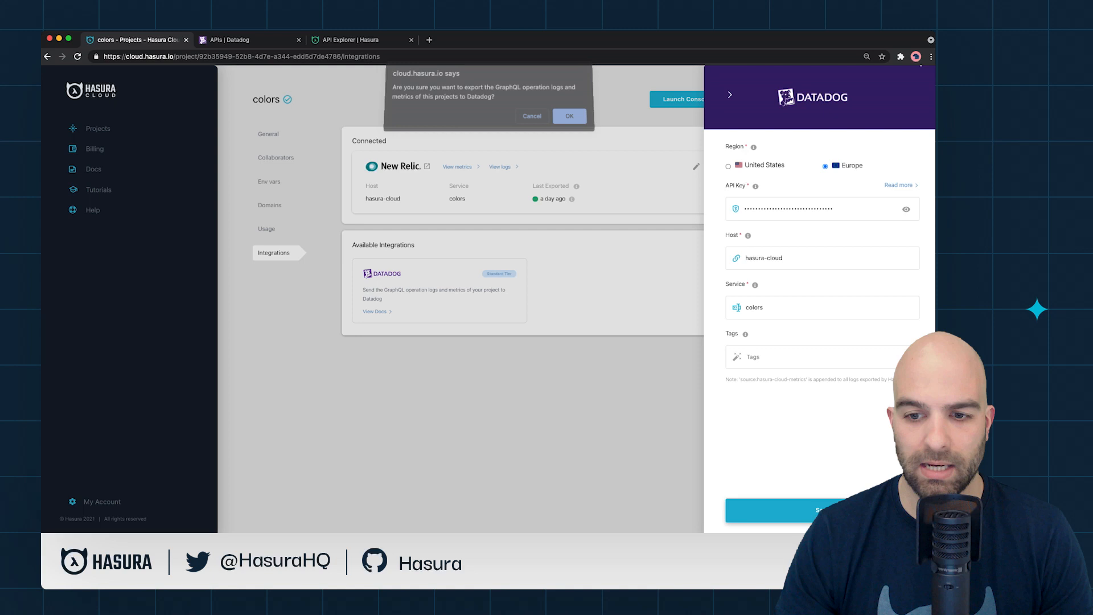
{"action": "left_click", "coordinate": [569, 116]}
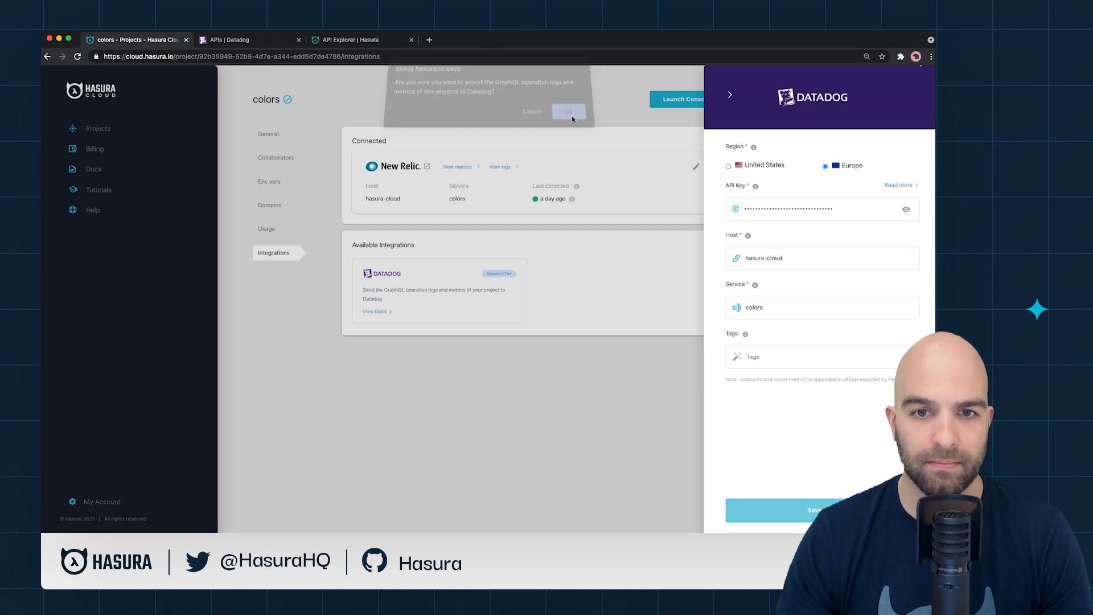
{"action": "left_click", "coordinate": [568, 112]}
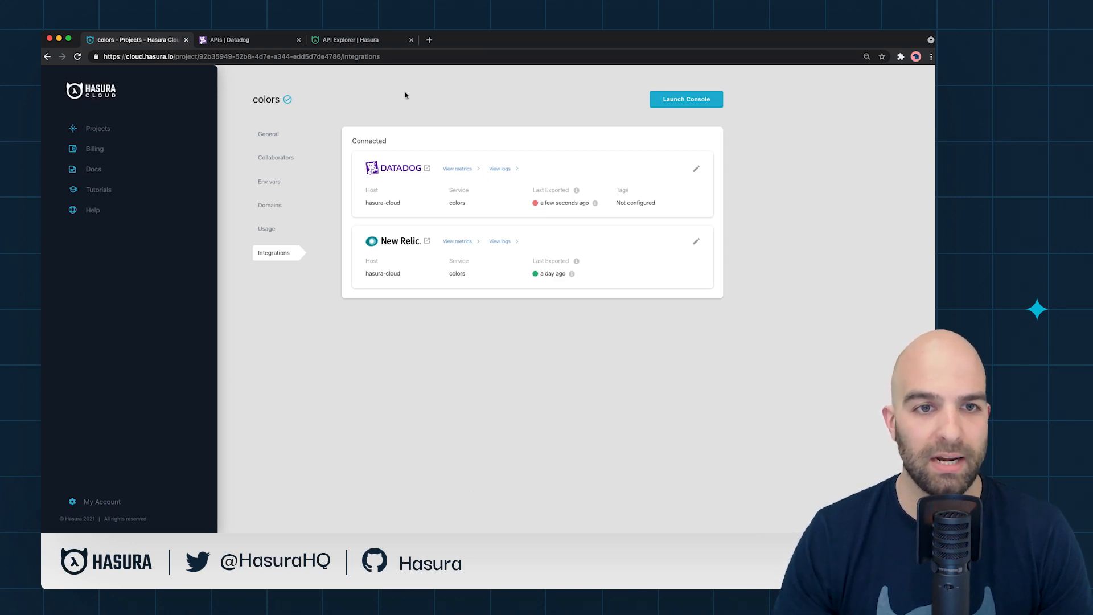
{"action": "left_click", "coordinate": [684, 97]}
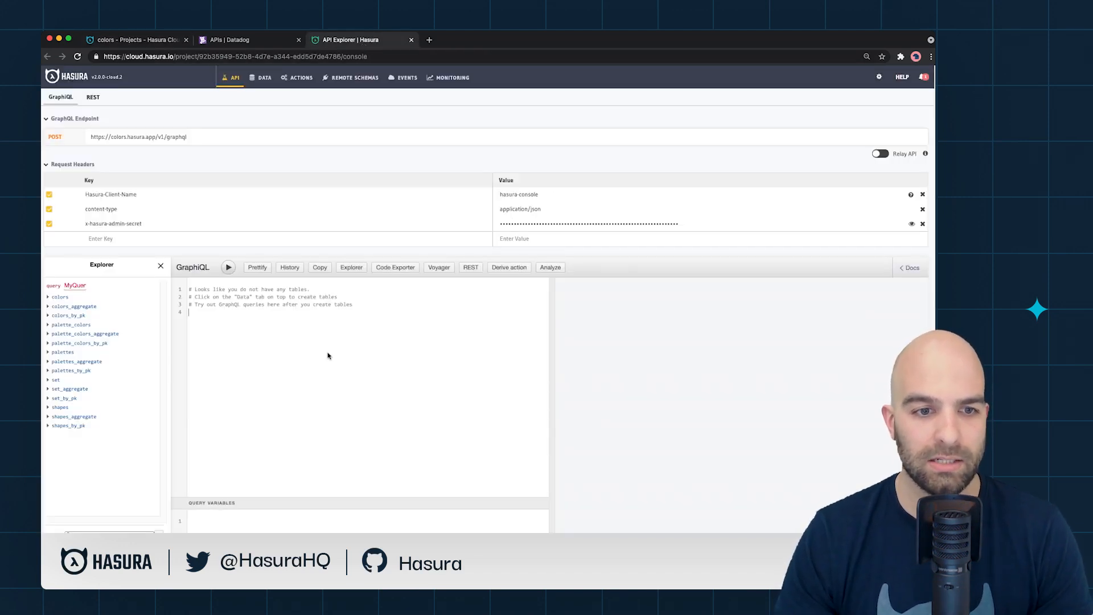
Step: Write a colors { rgb } query and run it three times, returning three color entries
{"action": "type", "text": "{co"}
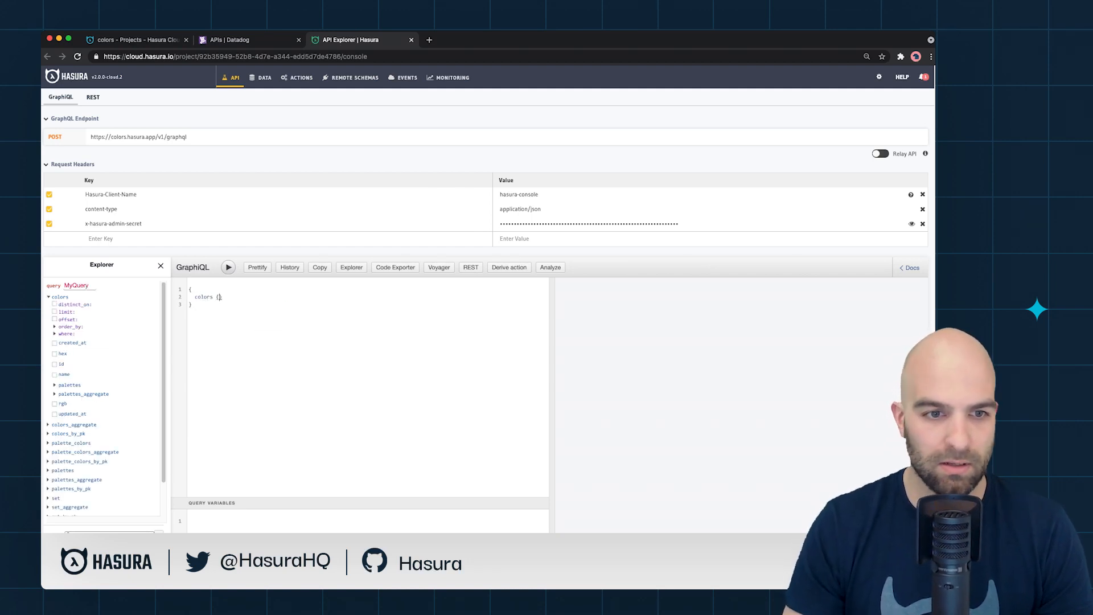
{"action": "left_click", "coordinate": [54, 403]}
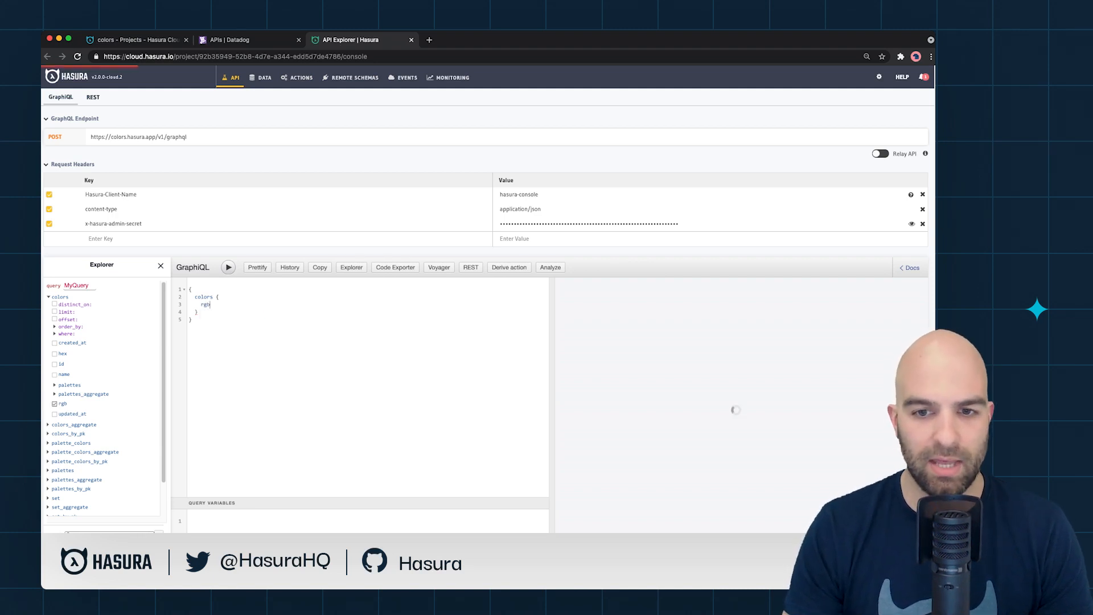
{"action": "left_click", "coordinate": [228, 266]}
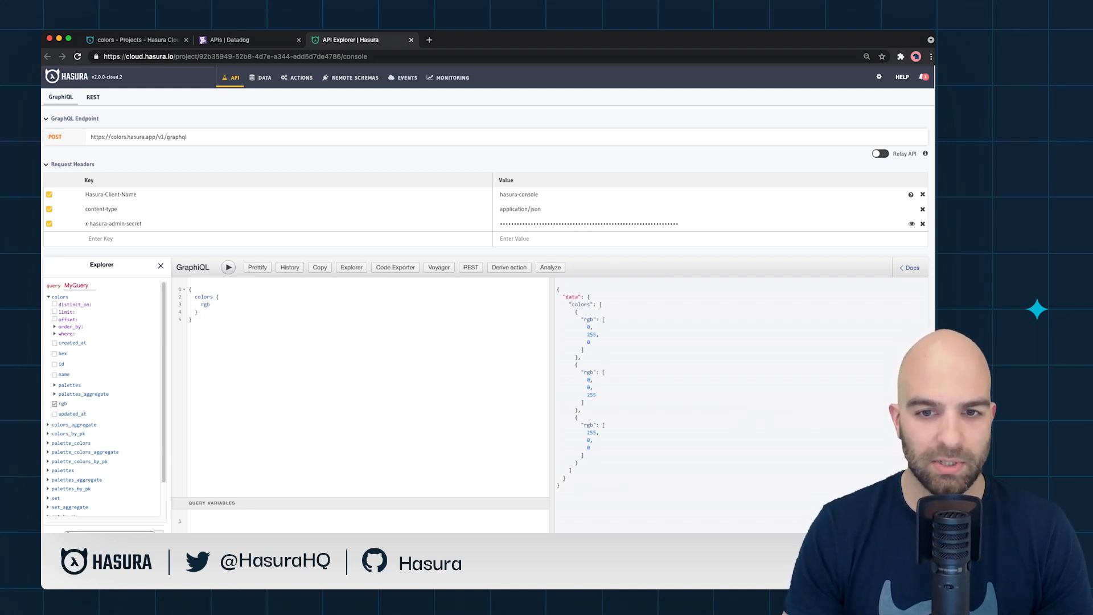
{"action": "left_click", "coordinate": [228, 266]}
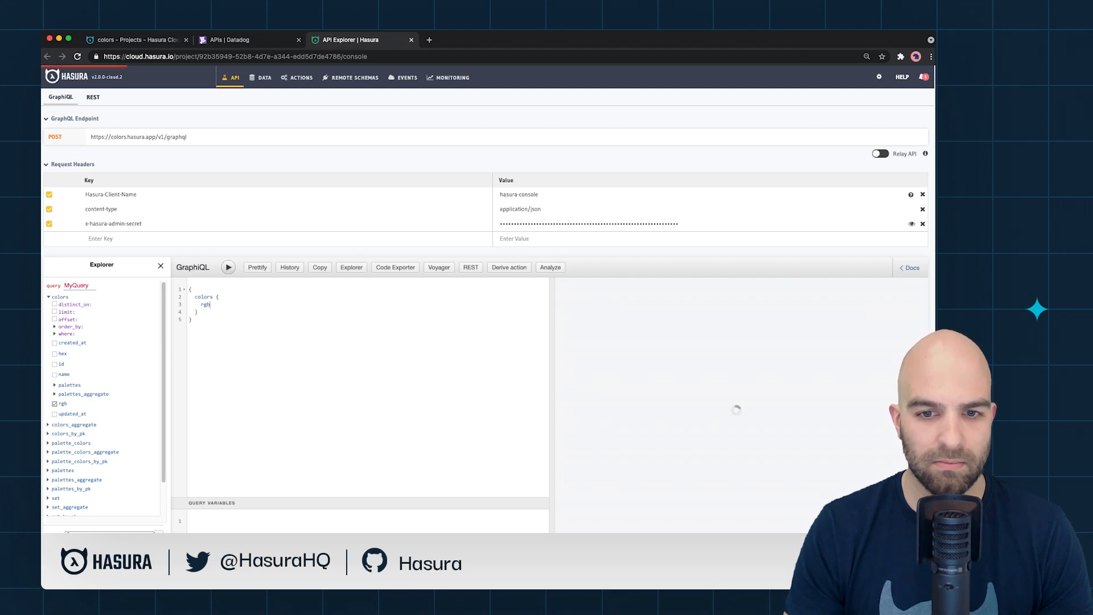
{"action": "left_click", "coordinate": [228, 267]}
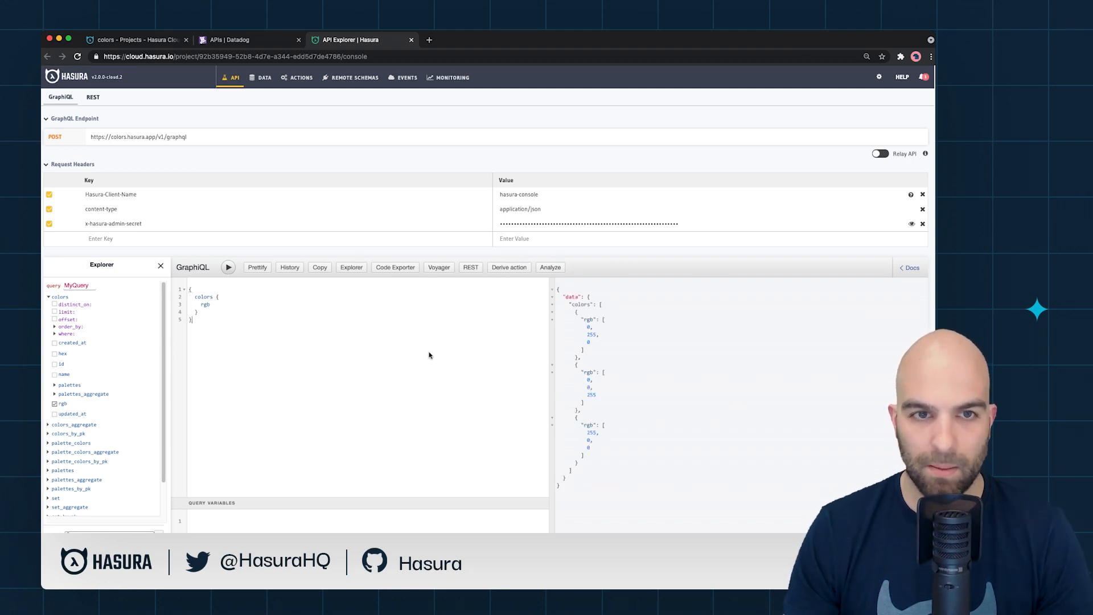